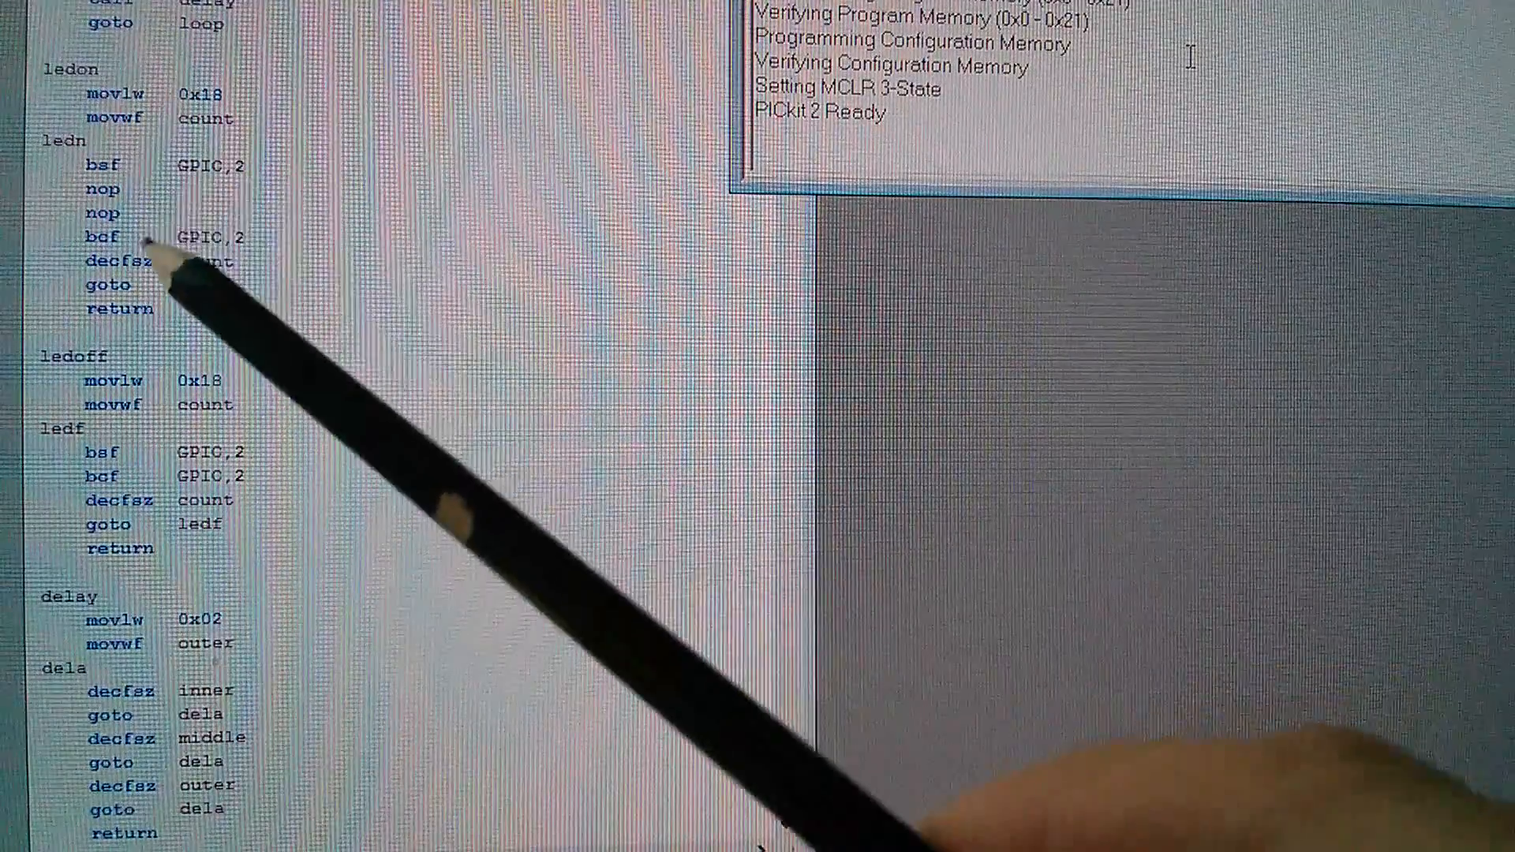
{"action": "mouse_move", "coordinate": [223, 337]}
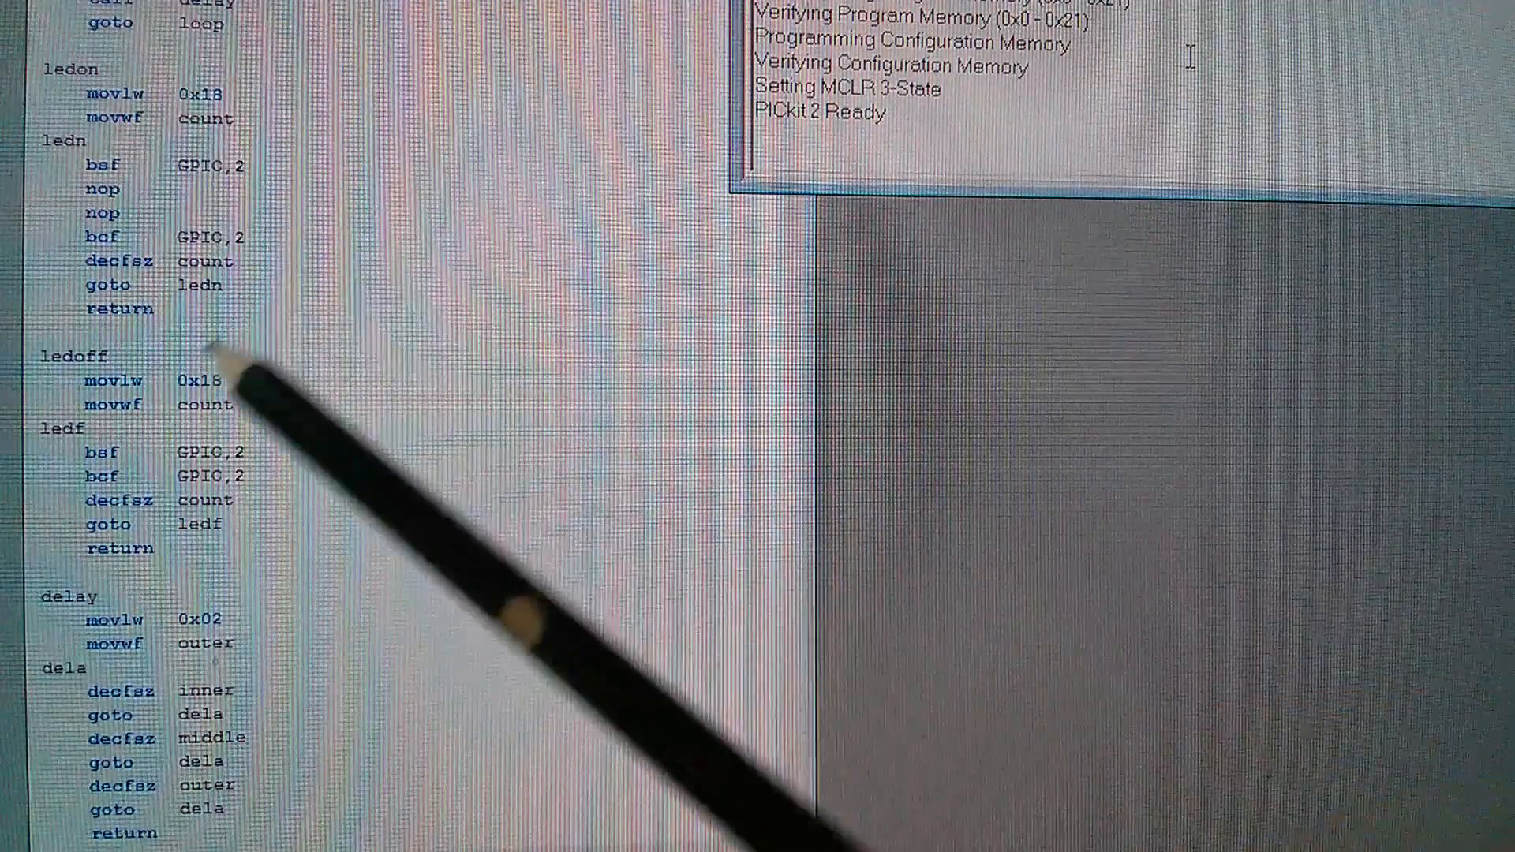
{"action": "mouse_move", "coordinate": [251, 386]}
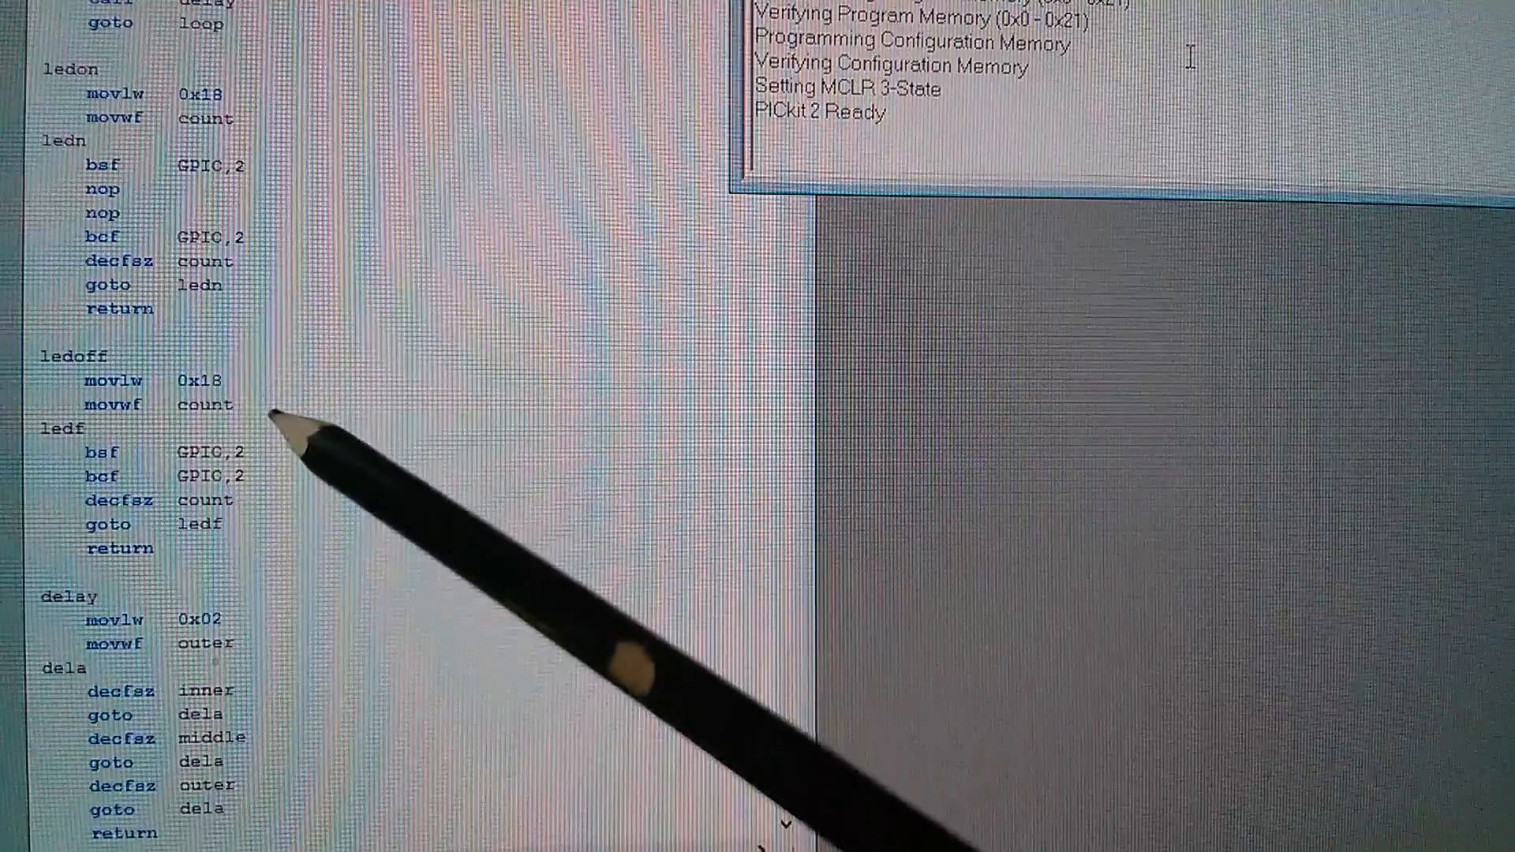
{"action": "mouse_move", "coordinate": [223, 677]}
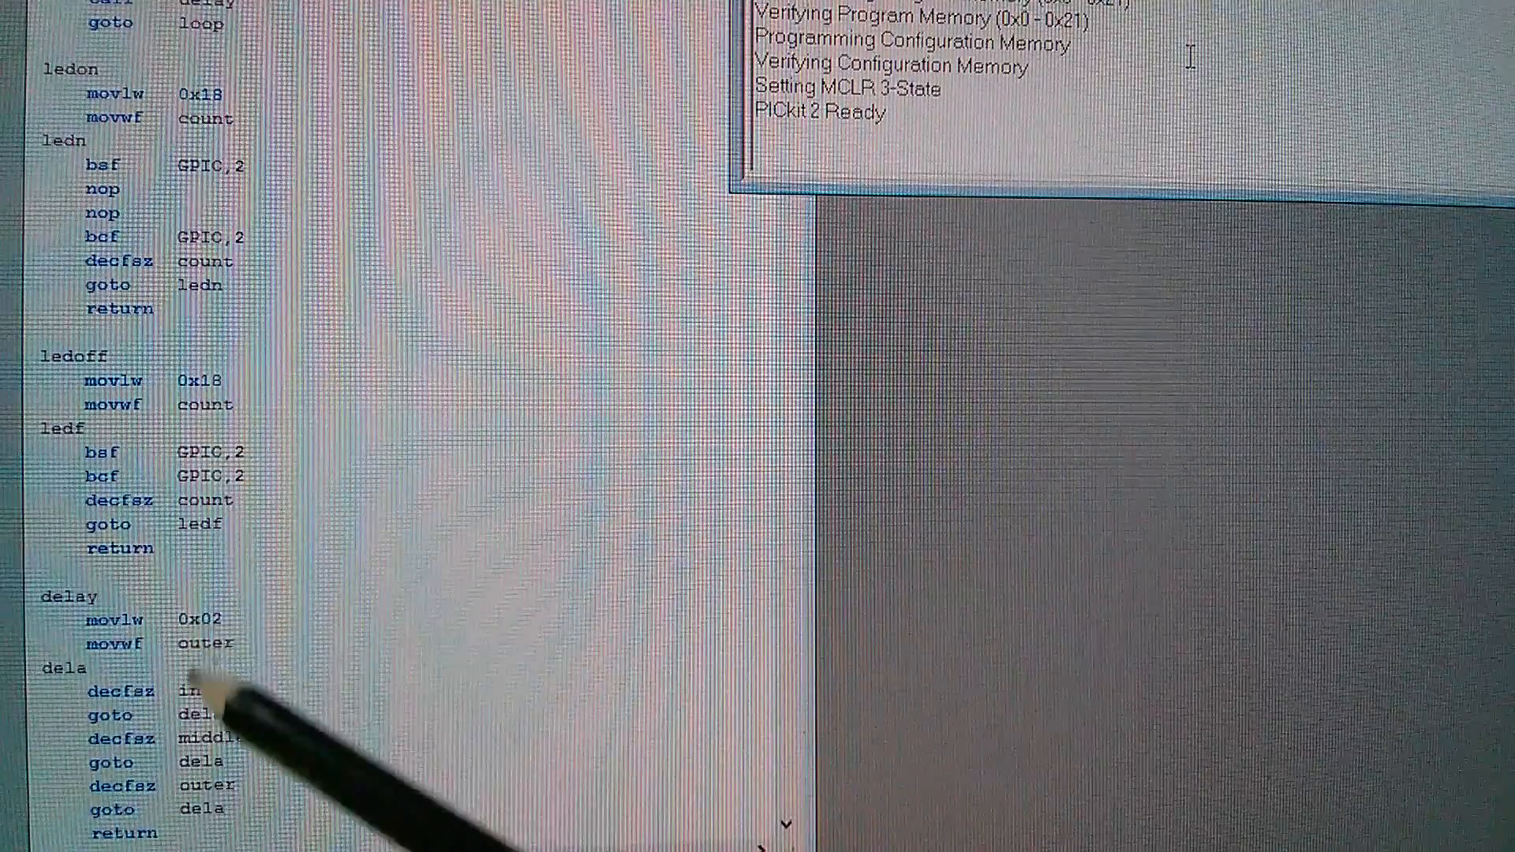
{"action": "mouse_move", "coordinate": [193, 687]}
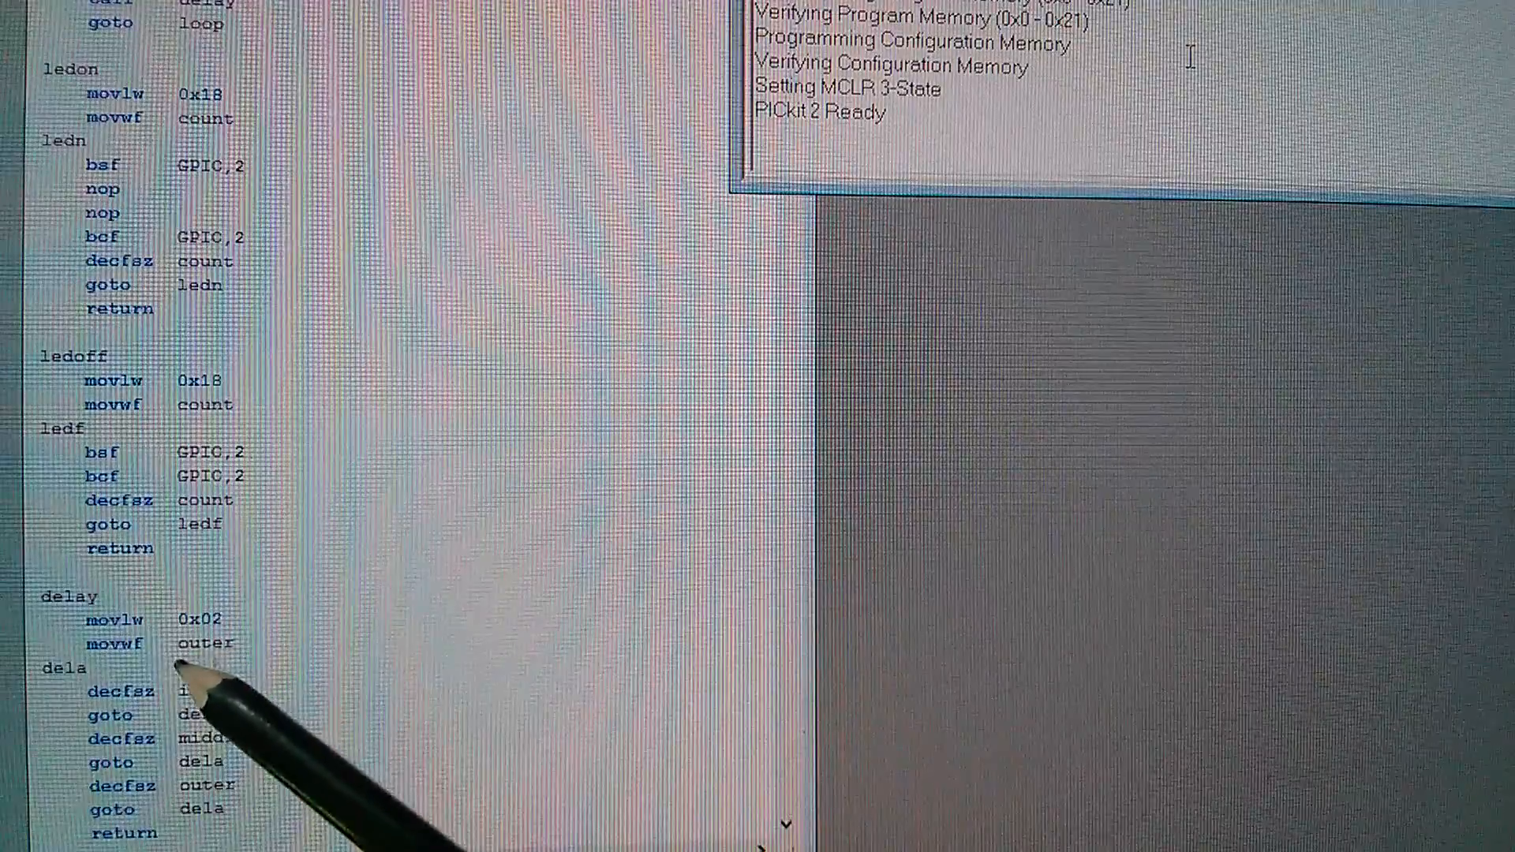
{"action": "mouse_move", "coordinate": [319, 618]}
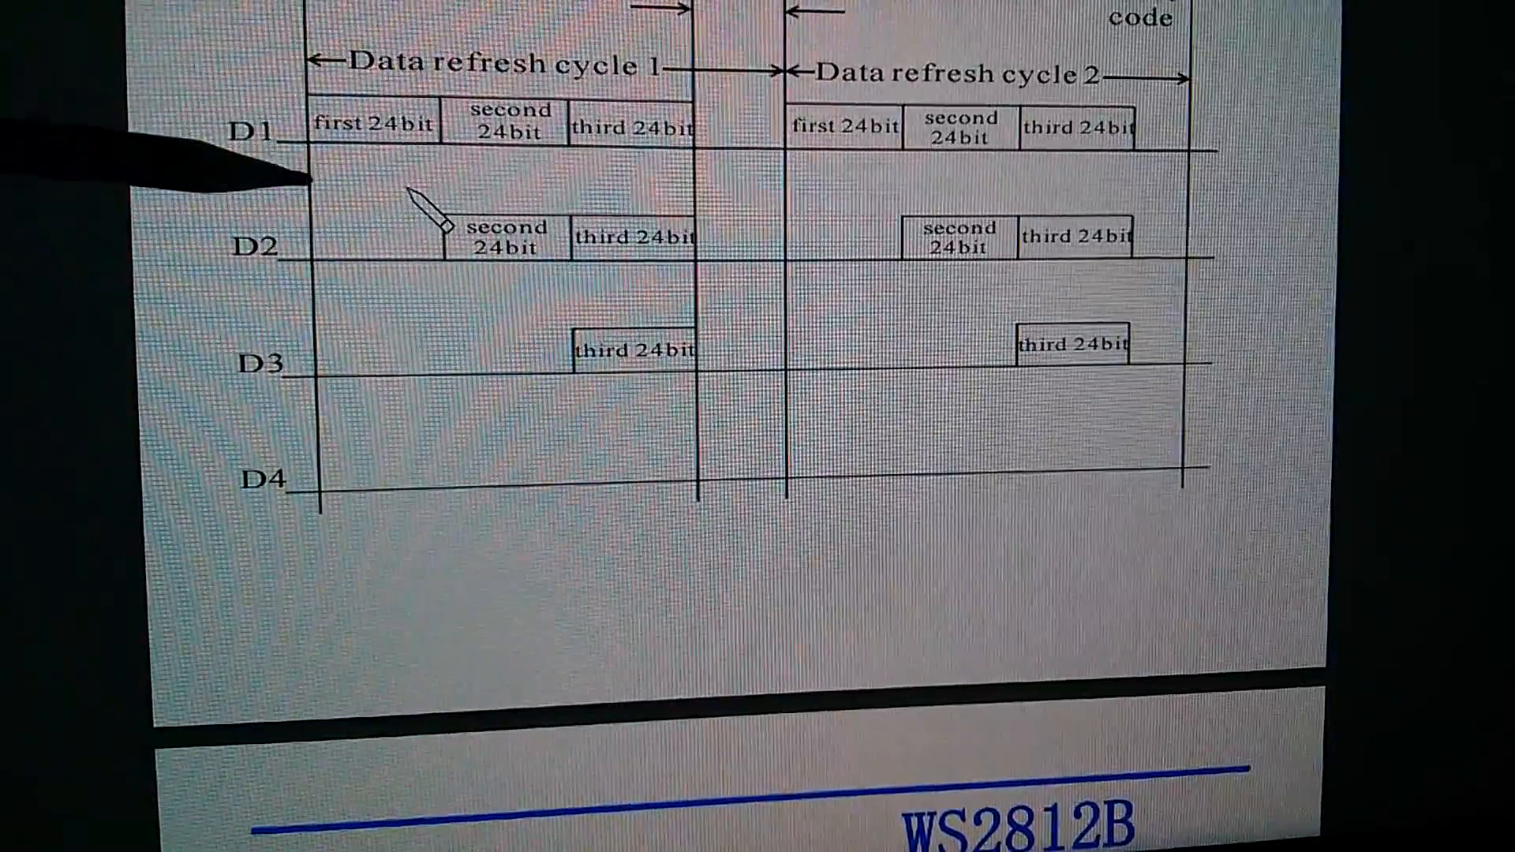
{"action": "scroll", "scroll_direction": "down", "scroll_amount": 3}
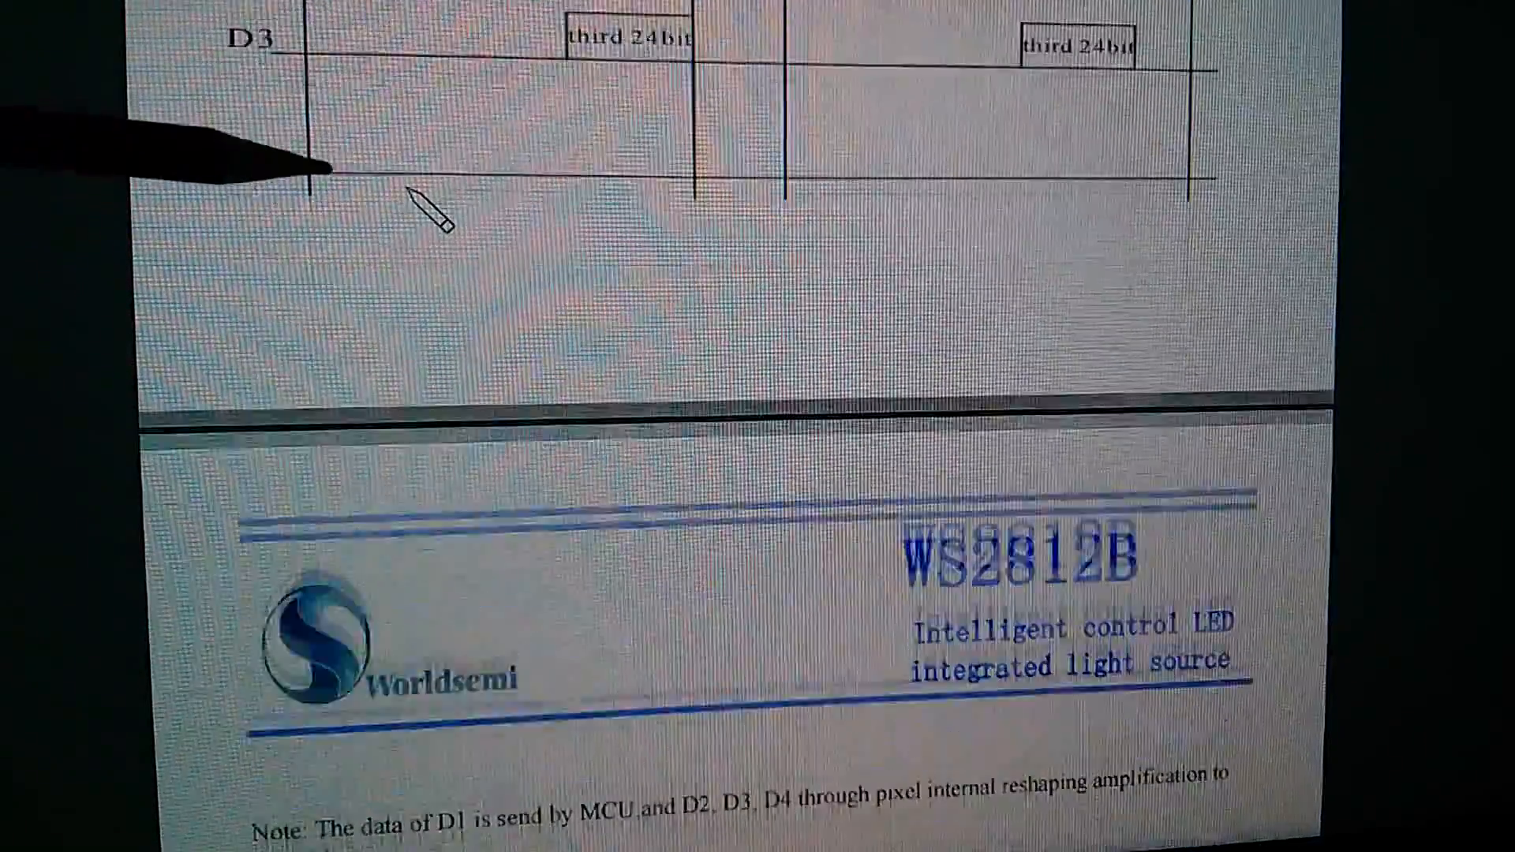
{"action": "scroll", "scroll_direction": "down", "scroll_amount": 3}
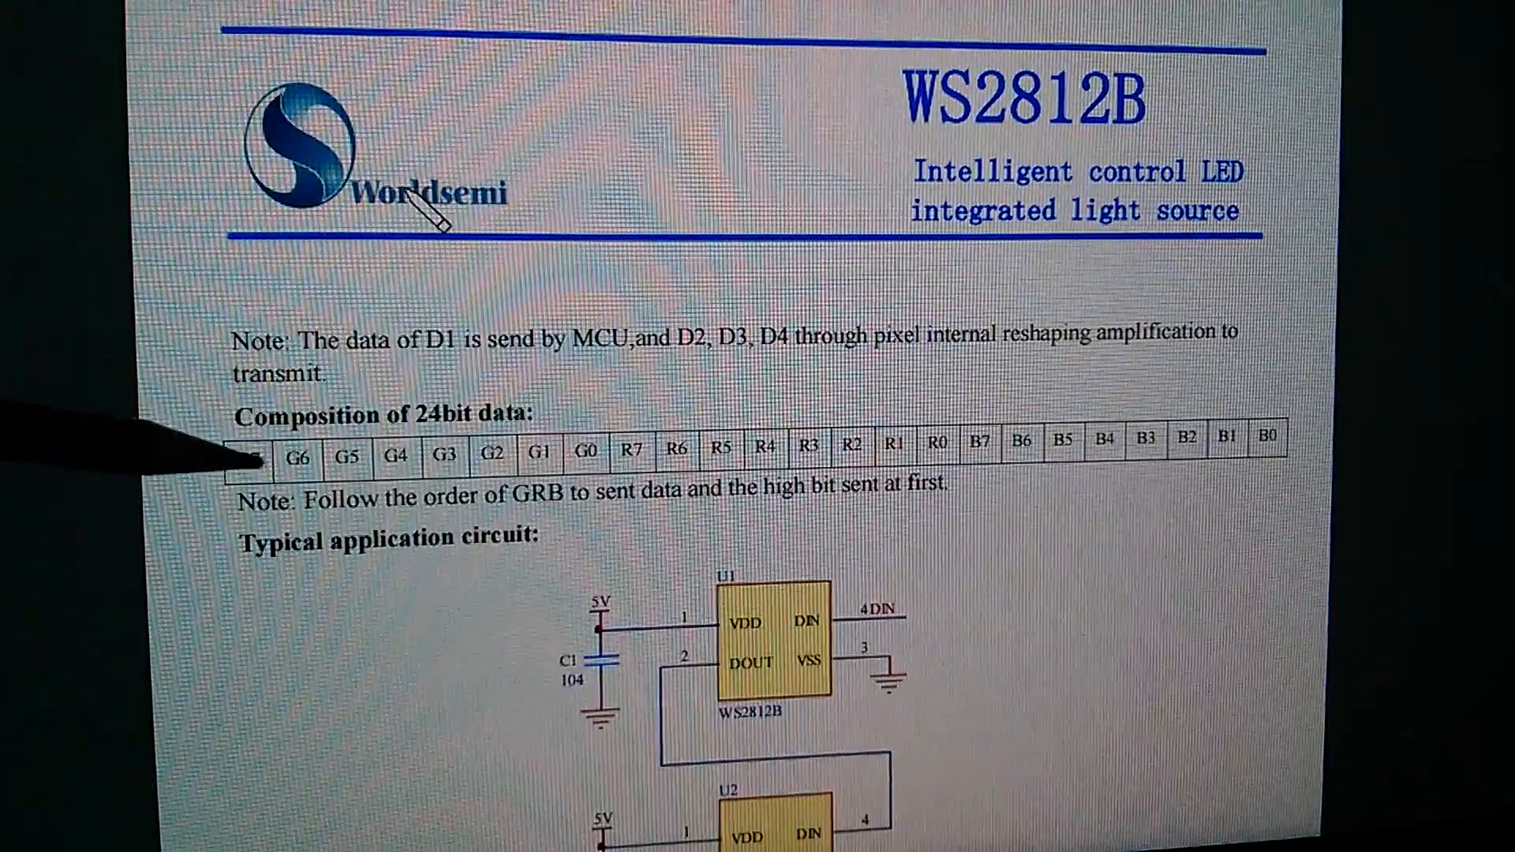